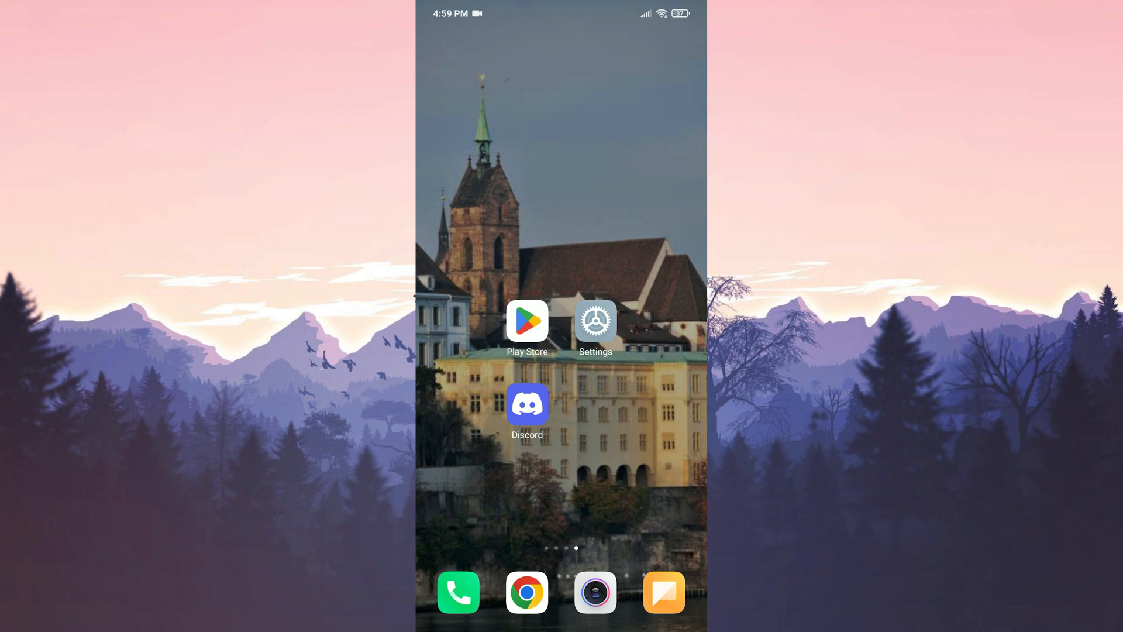
Join the beta program from Discord's Play Store listing and return home
left_click(526, 403)
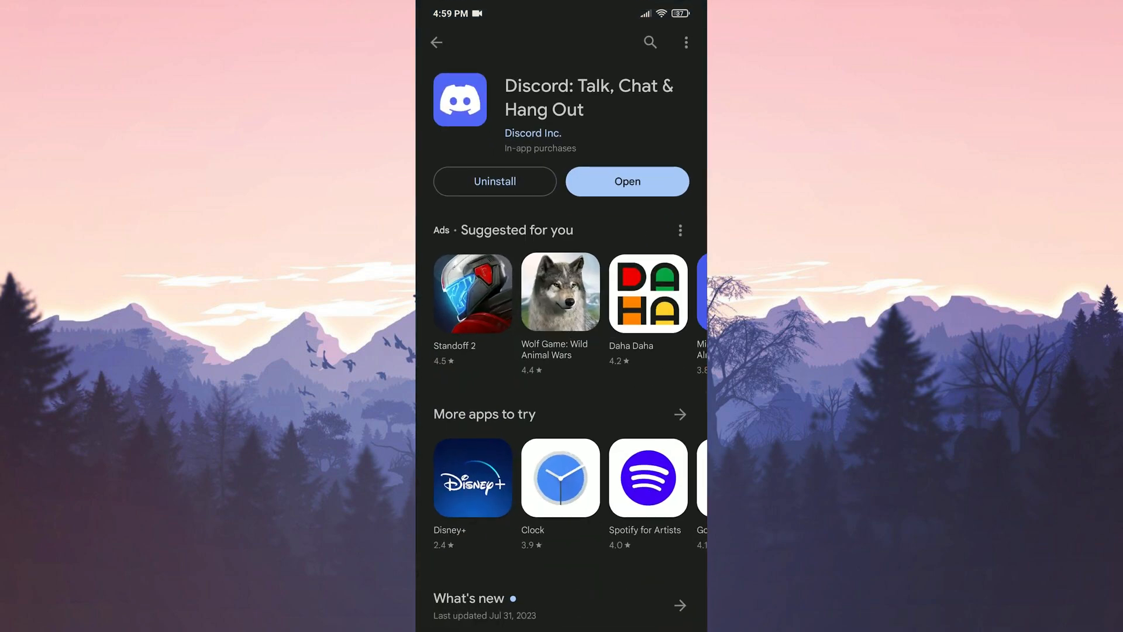
scroll("down", 3)
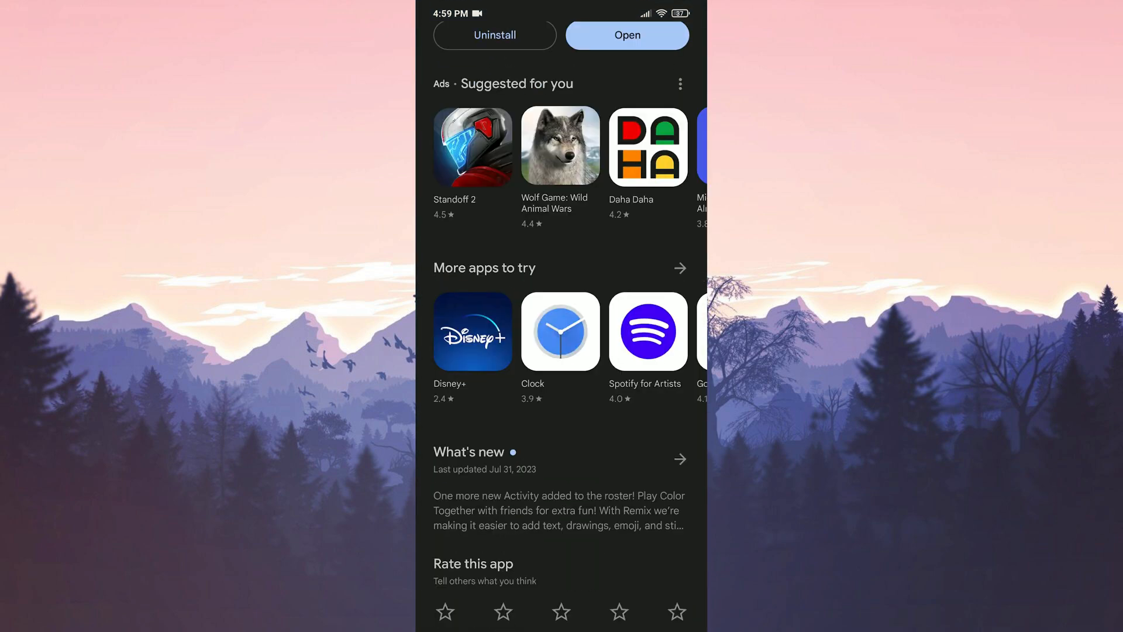
scroll("down", 3)
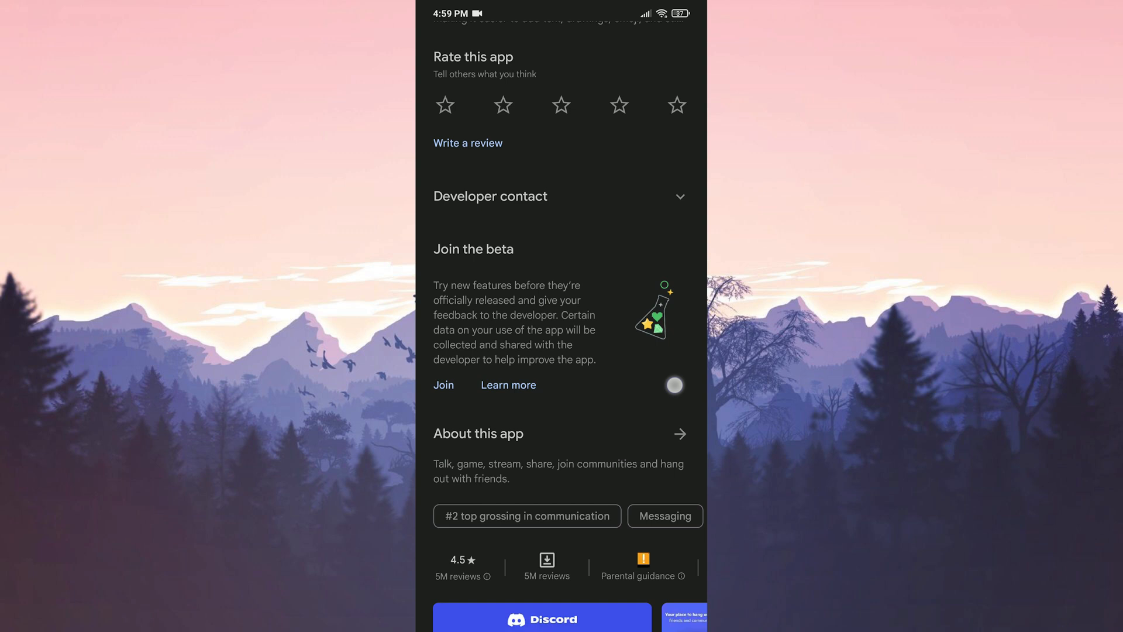
left_click(444, 385)
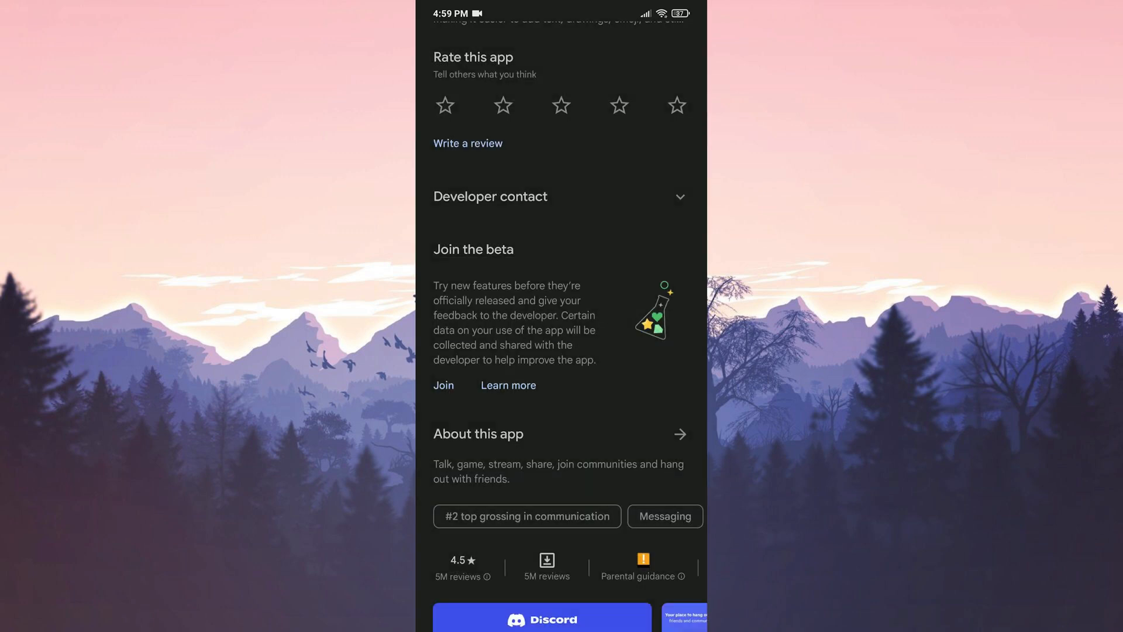
left_click(443, 386)
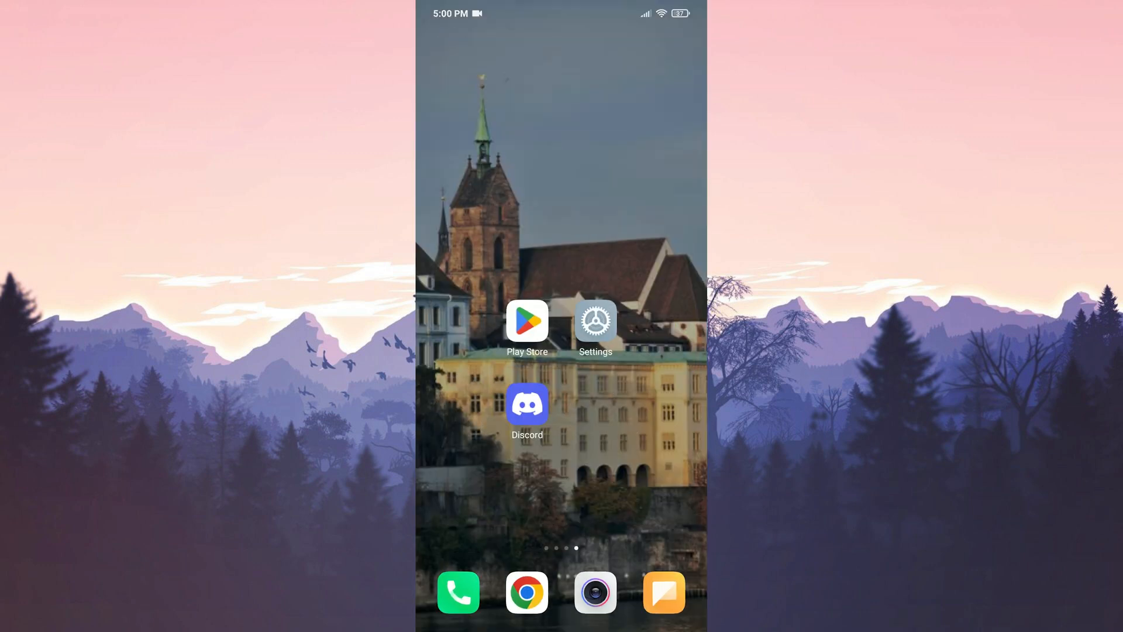
left_click(527, 403)
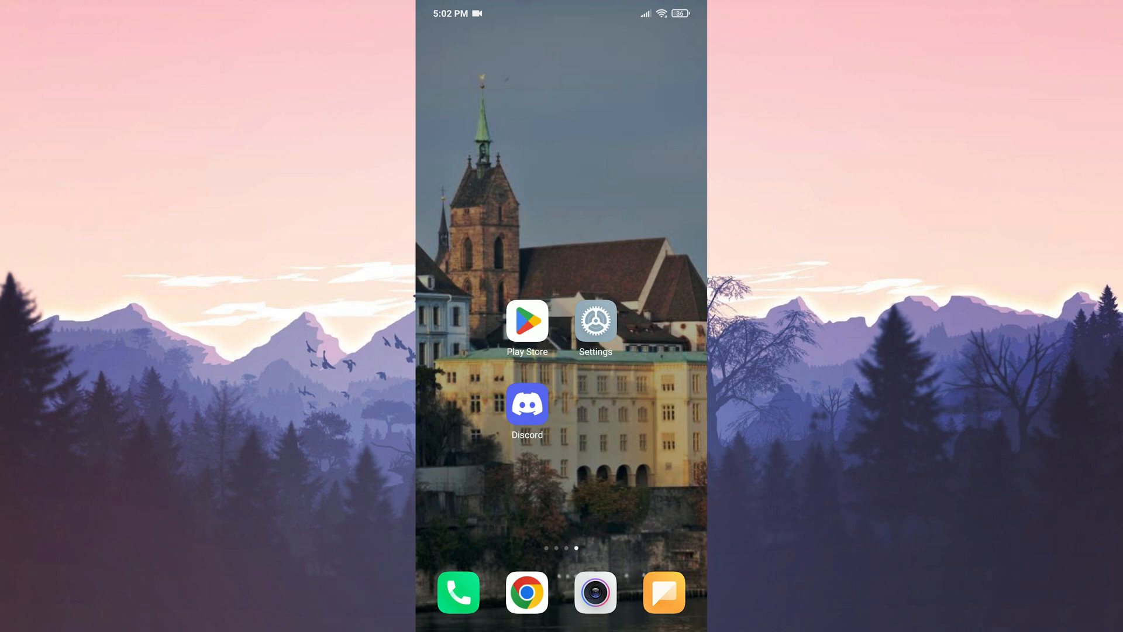
Navigate Settings to Discord's storage page under Apps > Manage apps
left_click(594, 320)
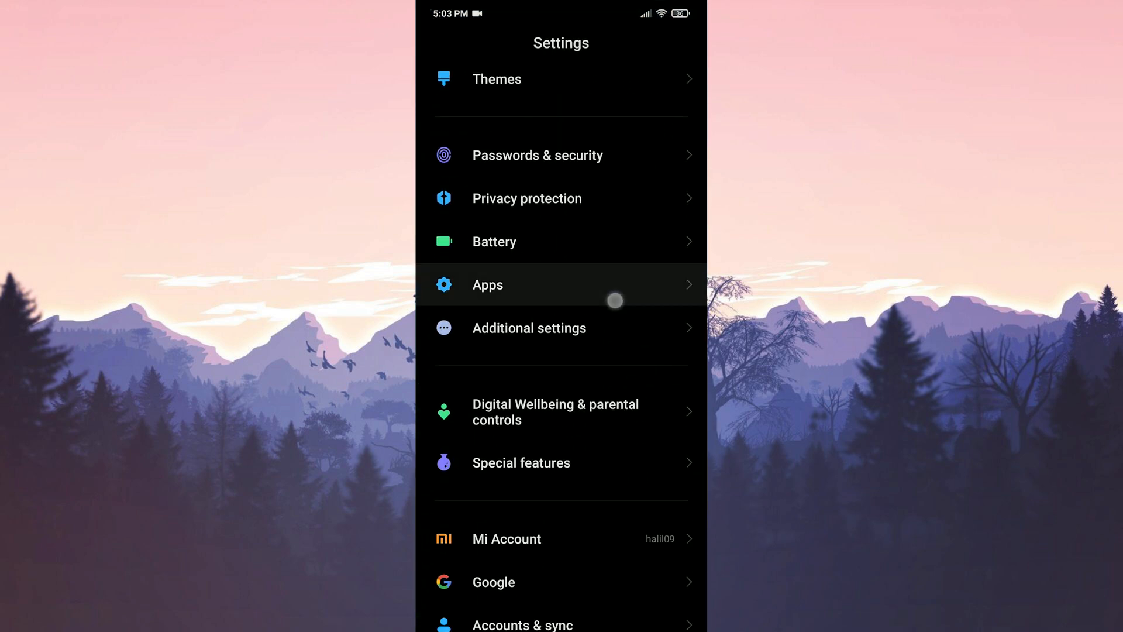
left_click(487, 285)
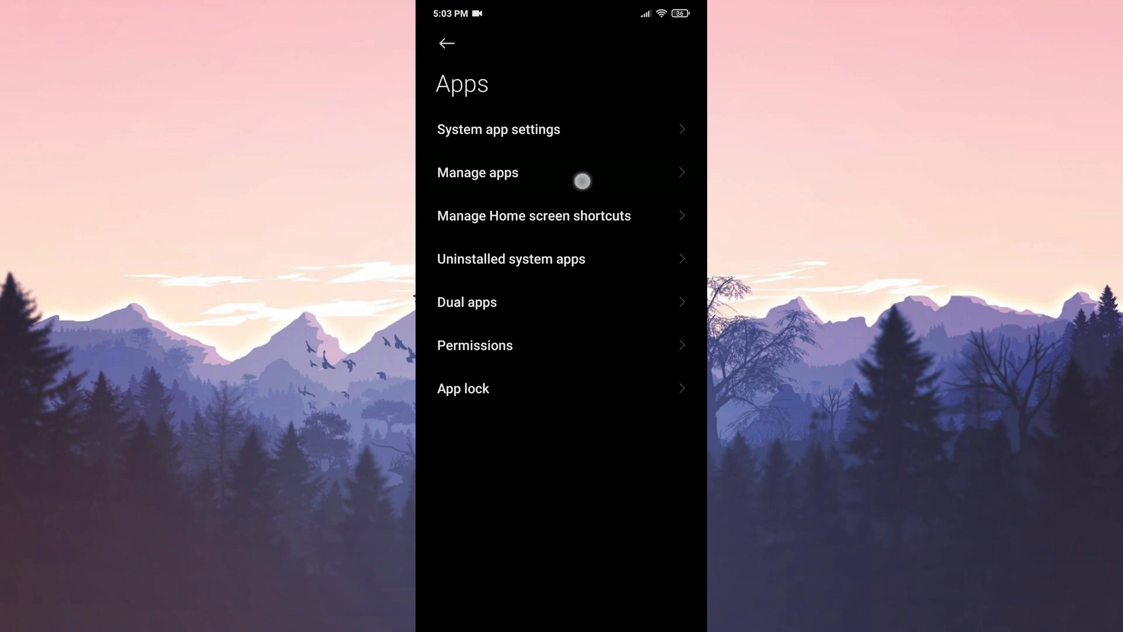
left_click(478, 172)
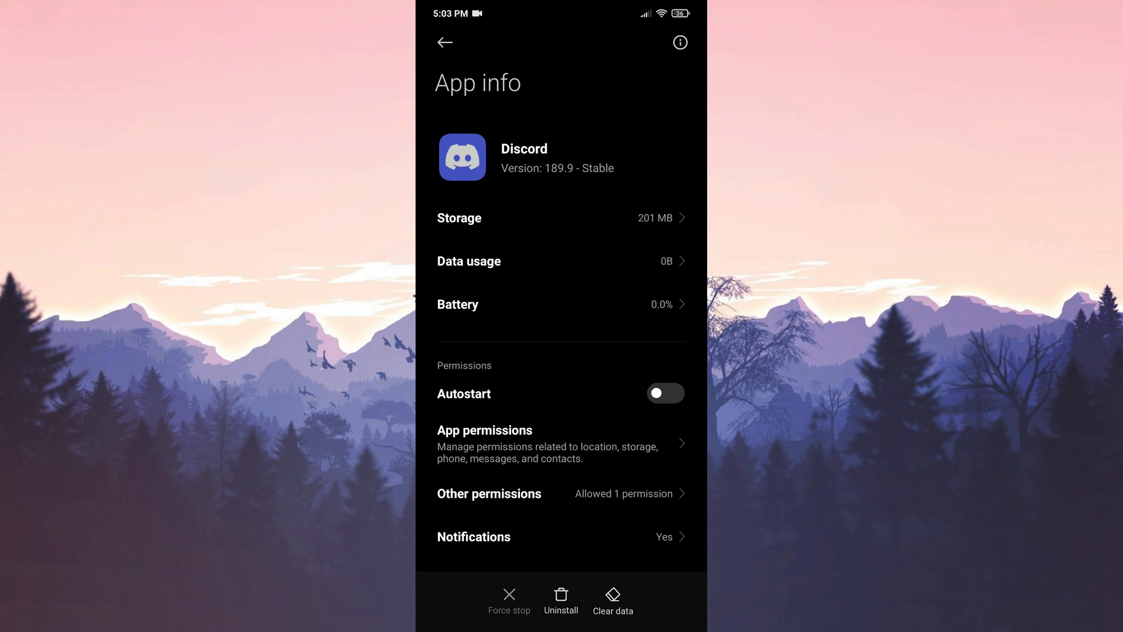
left_click(459, 217)
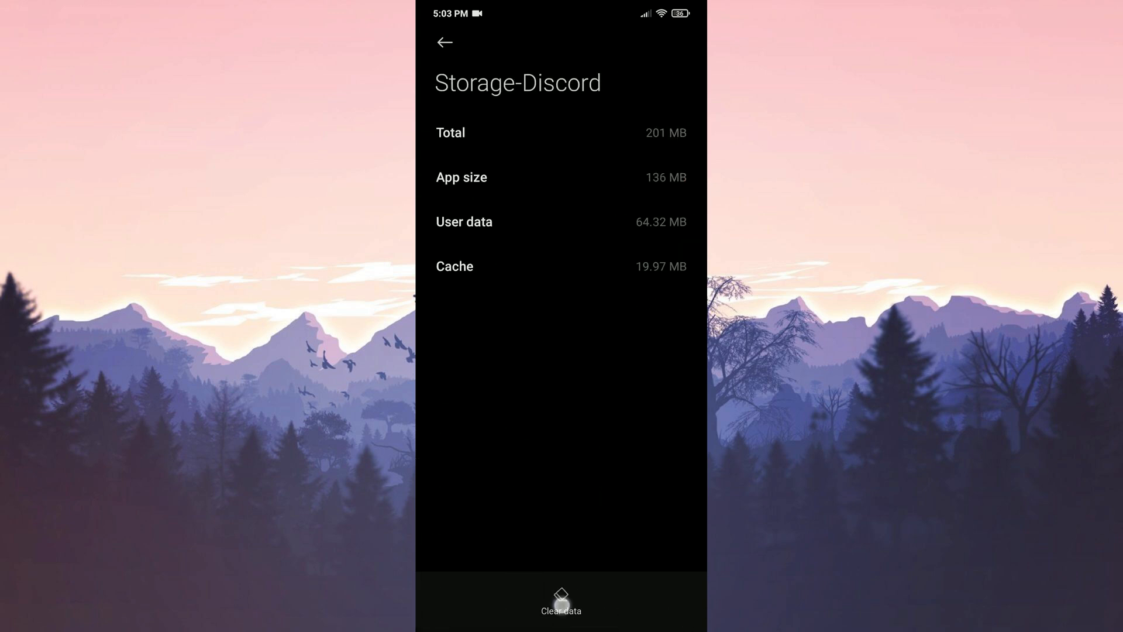
Clear all of Discord's data, confirm with OK, and uninstall Discord
left_click(561, 602)
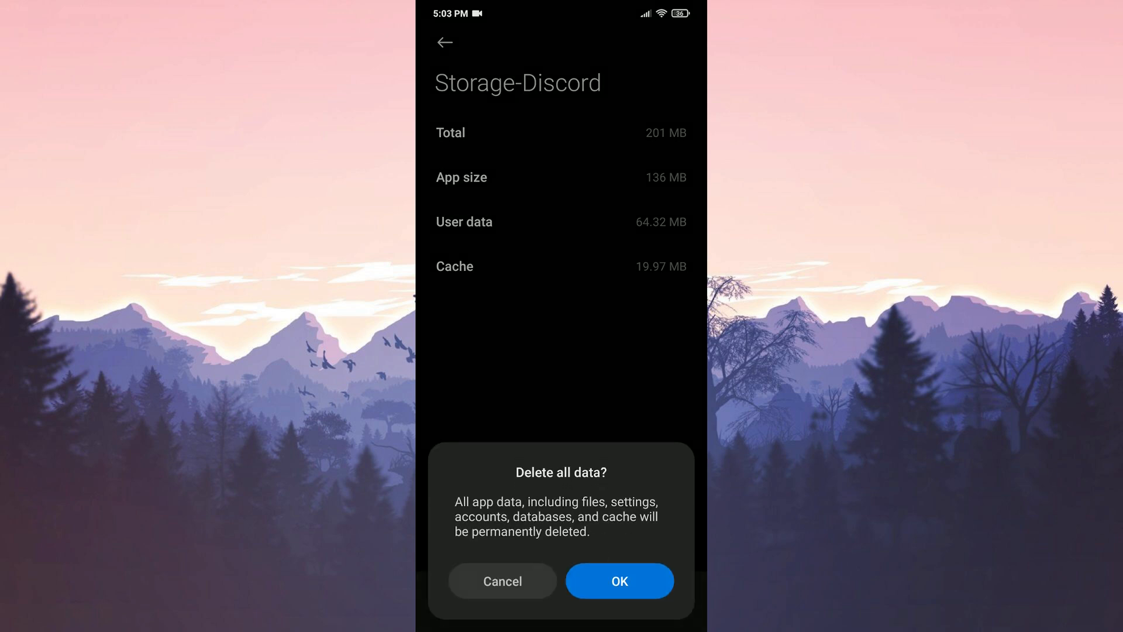
left_click(619, 581)
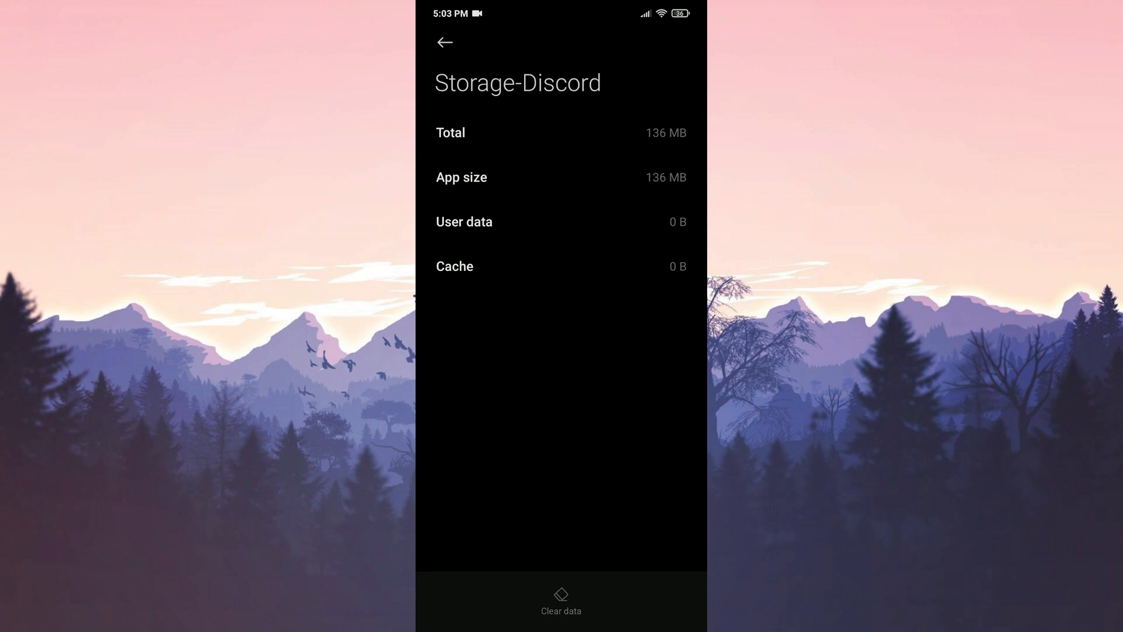
left_click(444, 42)
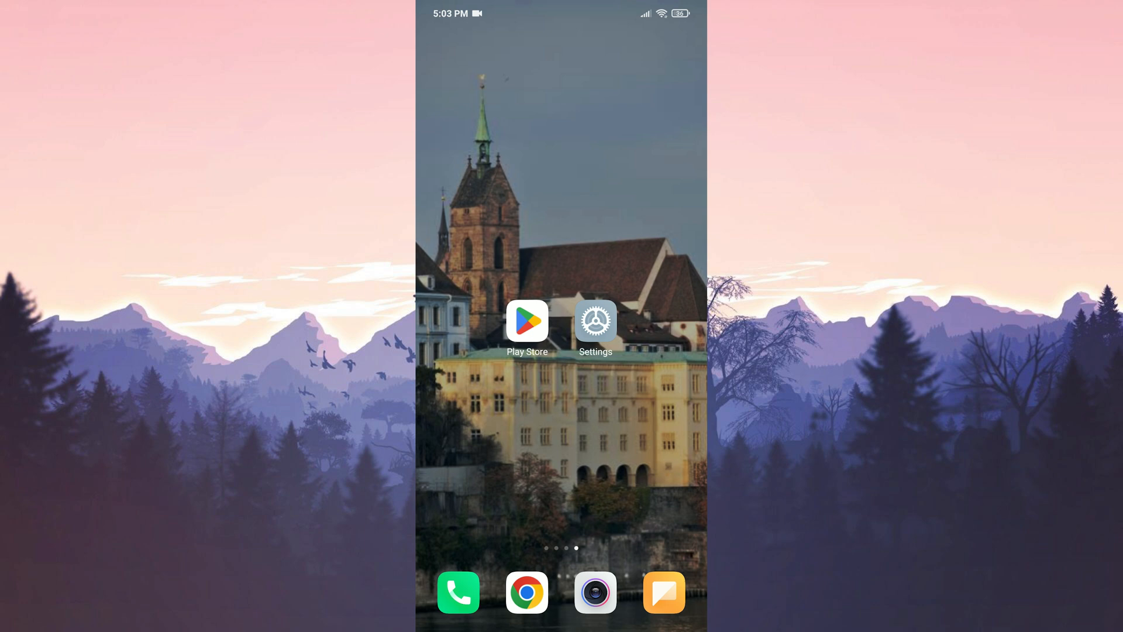
On Uptodown's Discord page in Chrome, pick the older version 178.19 - Stable
left_click(526, 592)
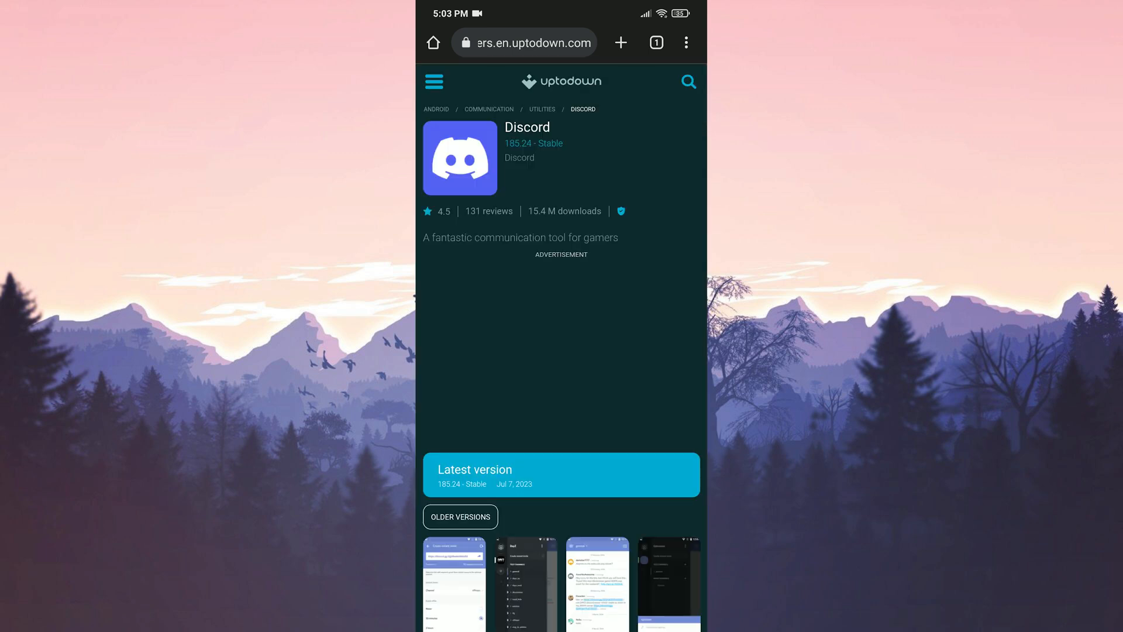
scroll("down", 3)
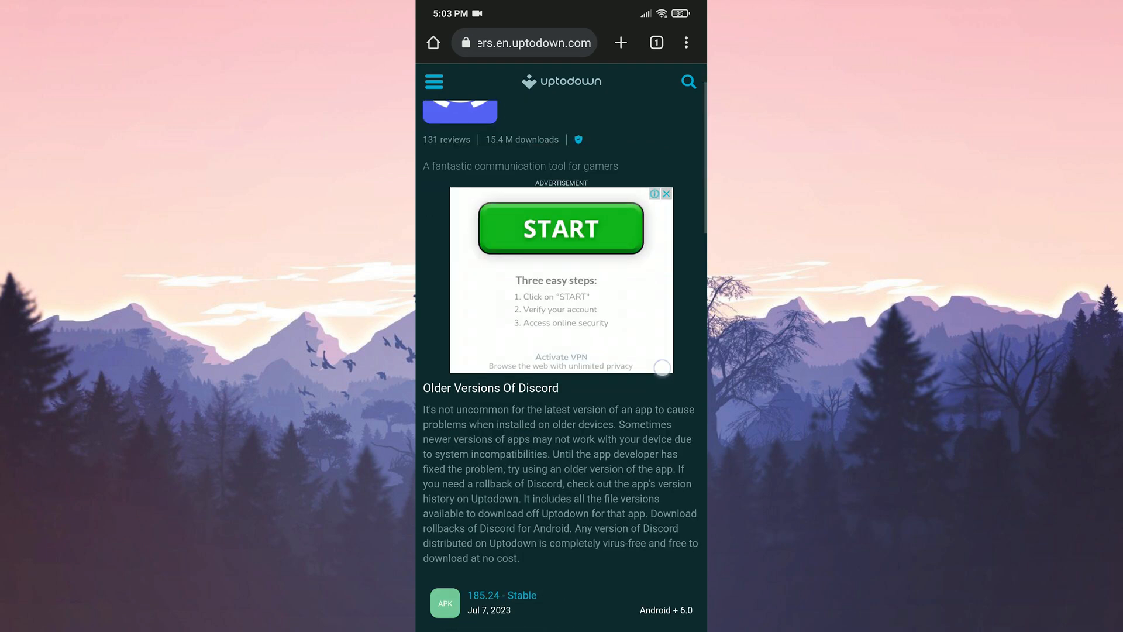
scroll("down", 3)
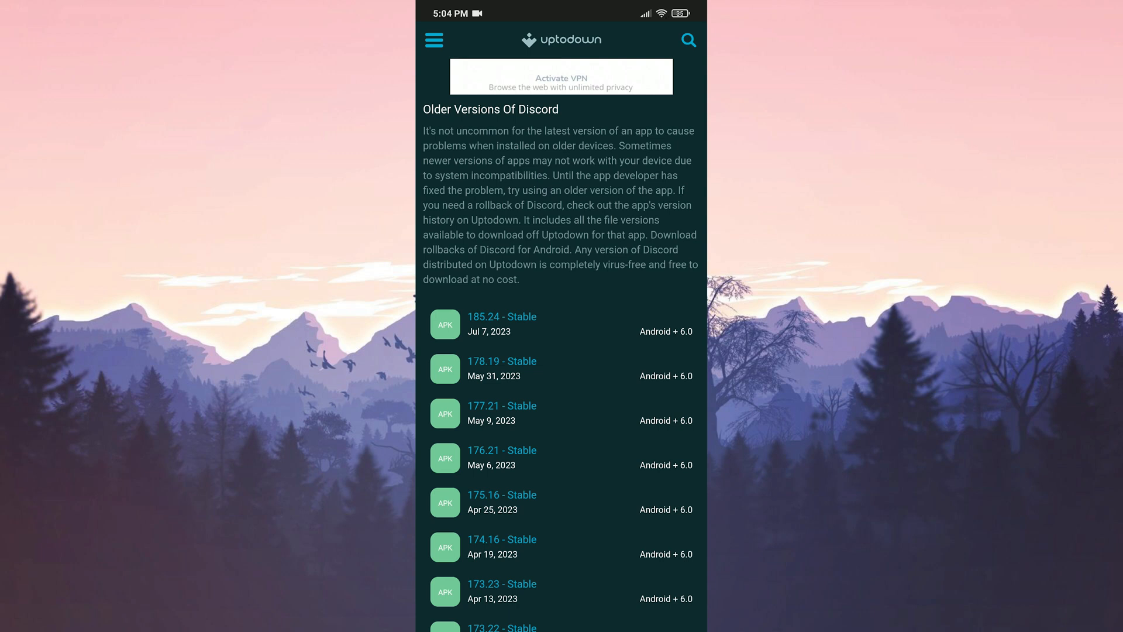
left_click(501, 361)
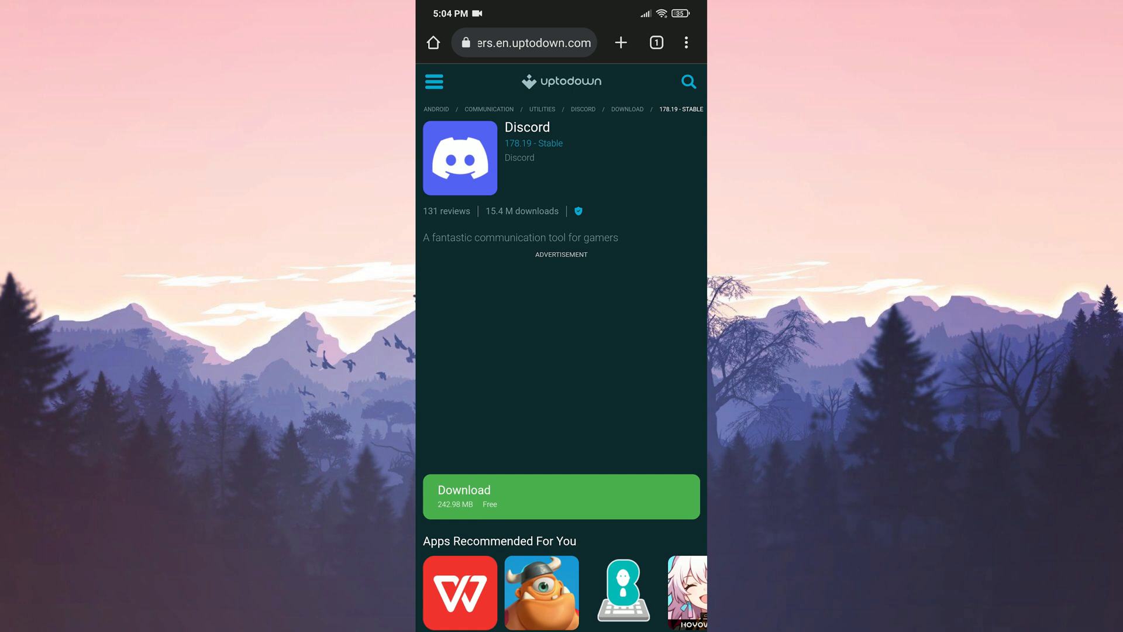
Download the Discord 178.19 APK
left_click(559, 495)
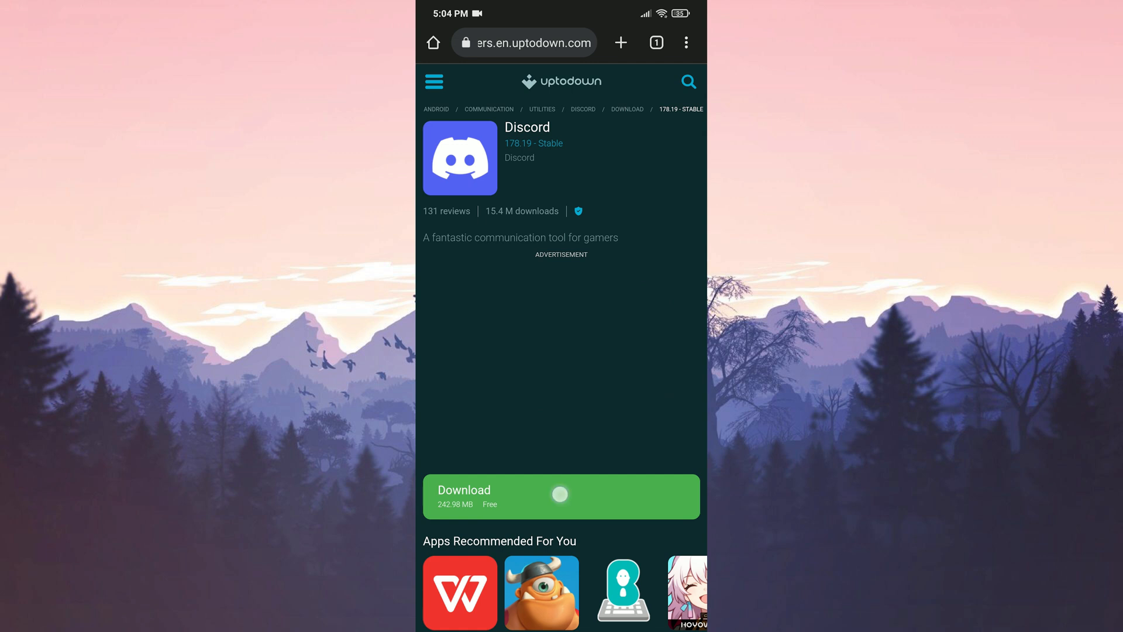
left_click(560, 495)
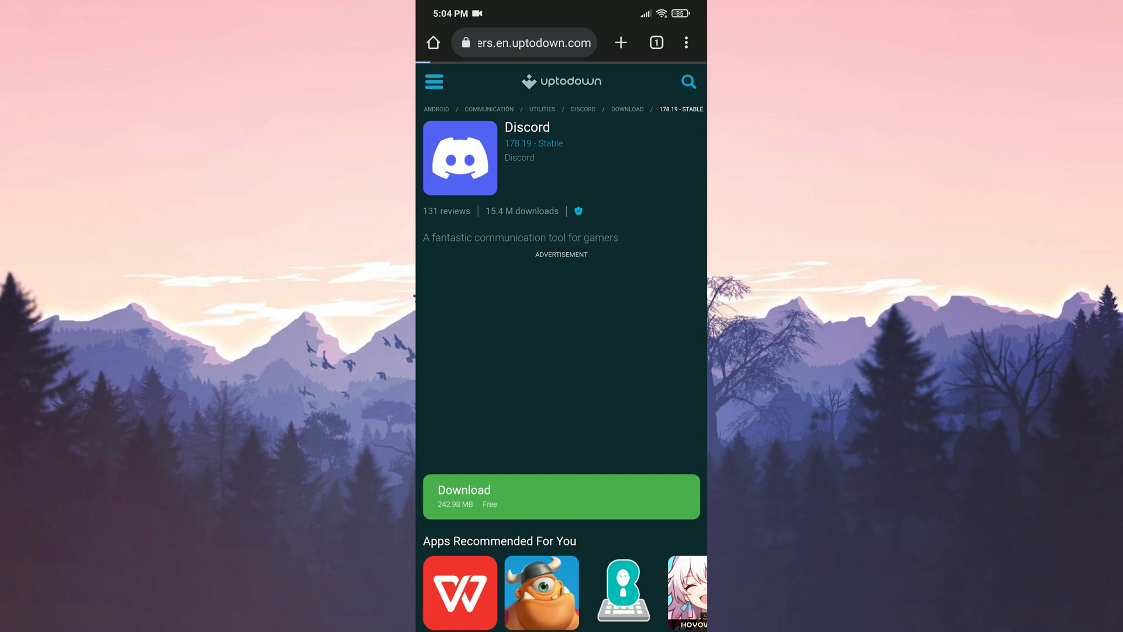
left_click(561, 495)
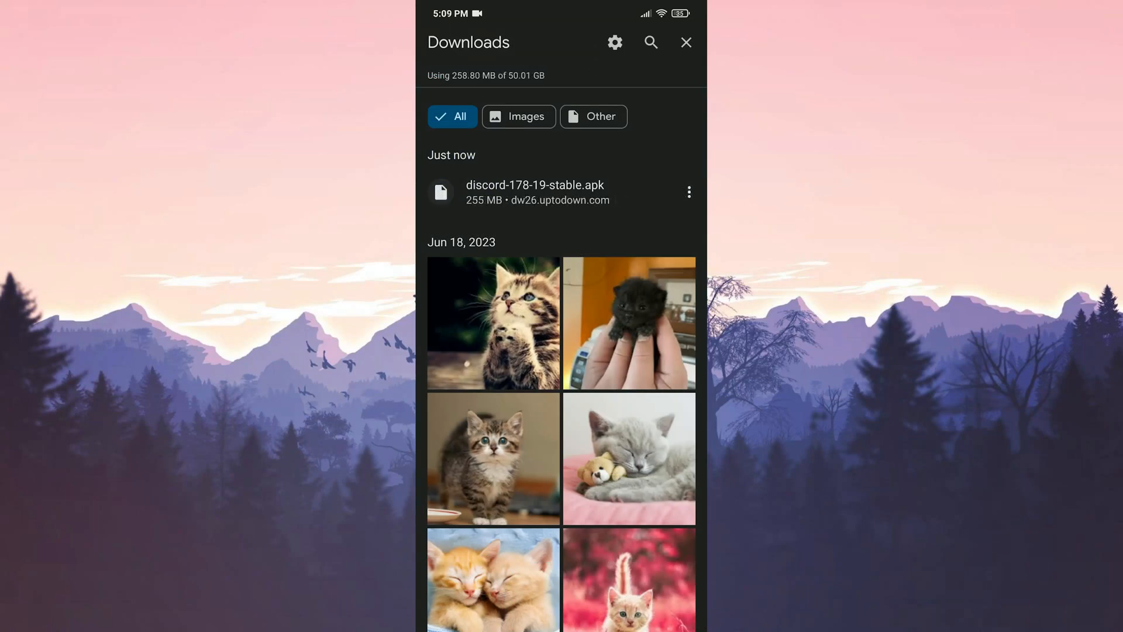
Open discord-178-19-stable.apk from Downloads and confirm INSTALL
left_click(534, 191)
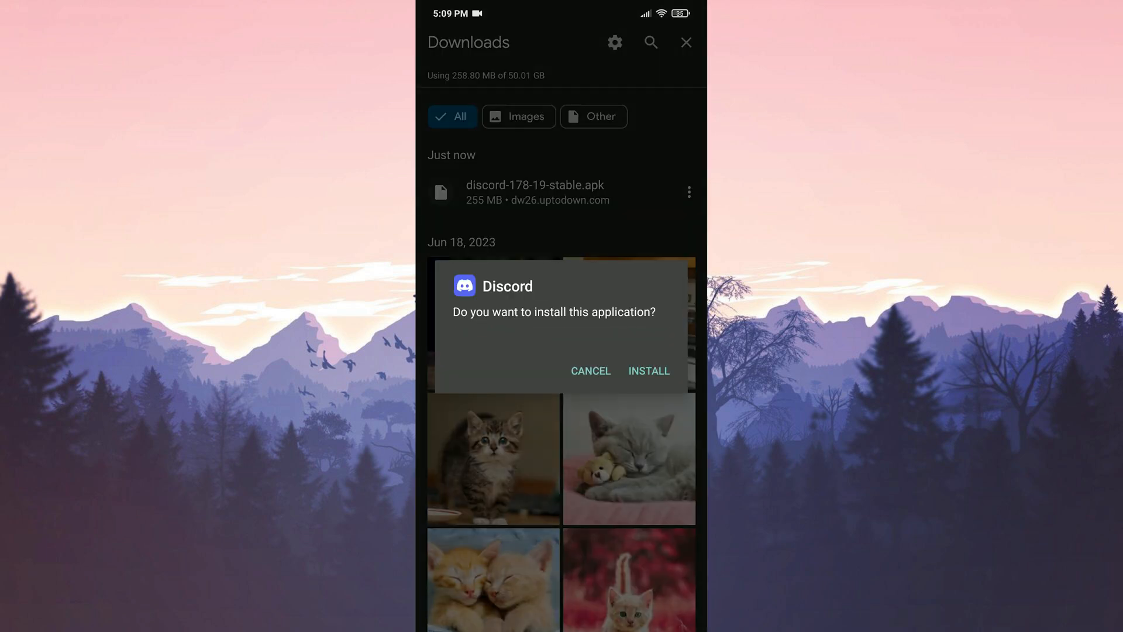
left_click(648, 370)
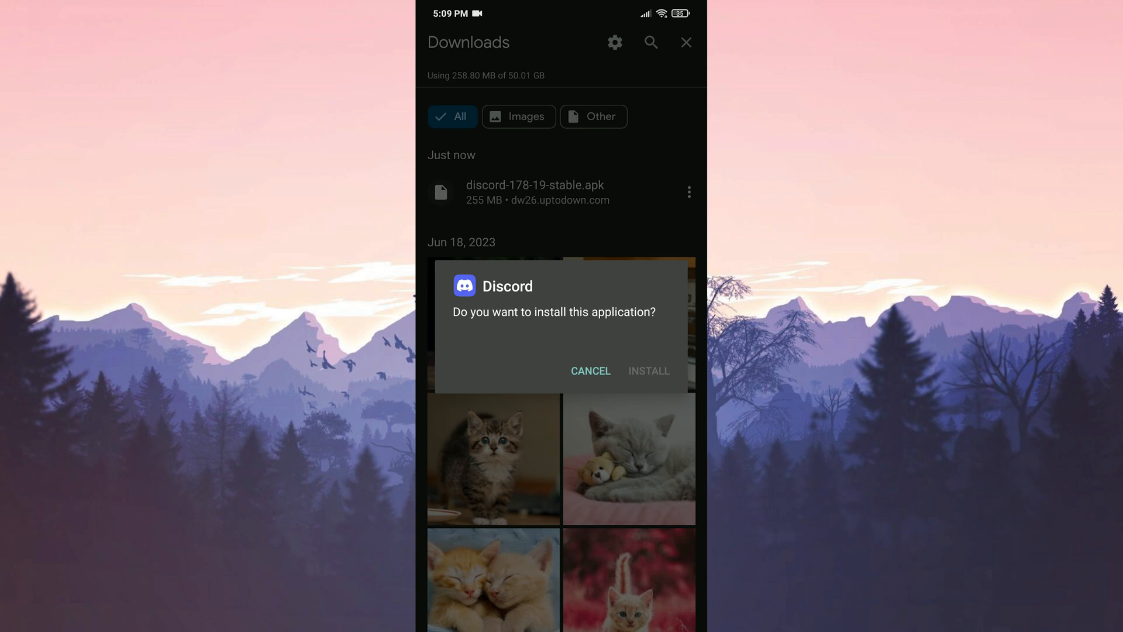
left_click(648, 370)
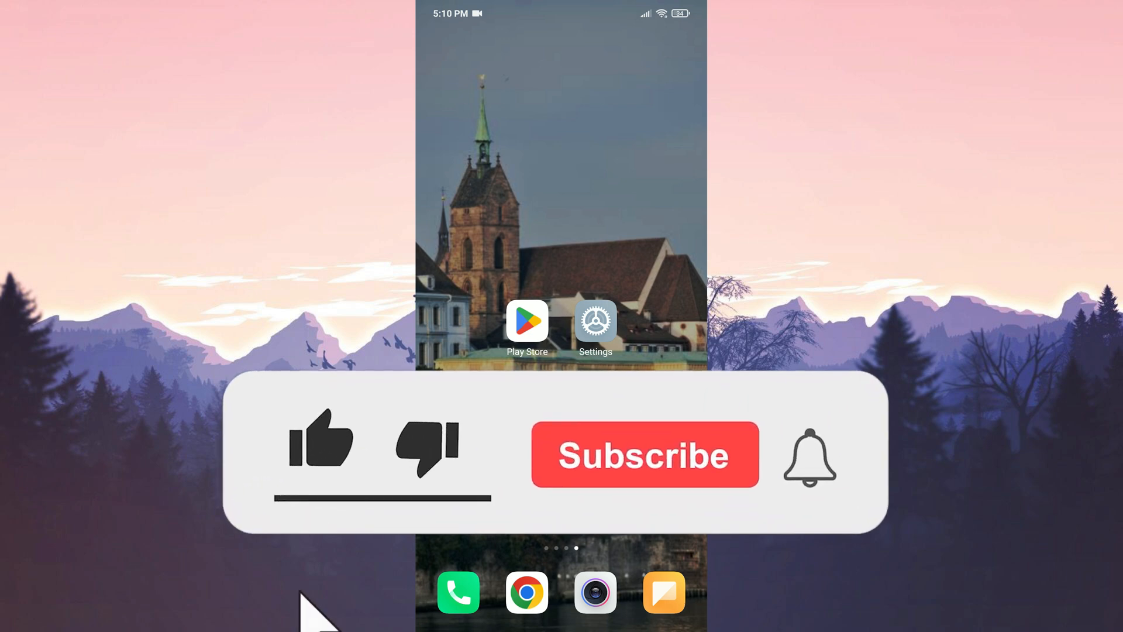
left_click(318, 441)
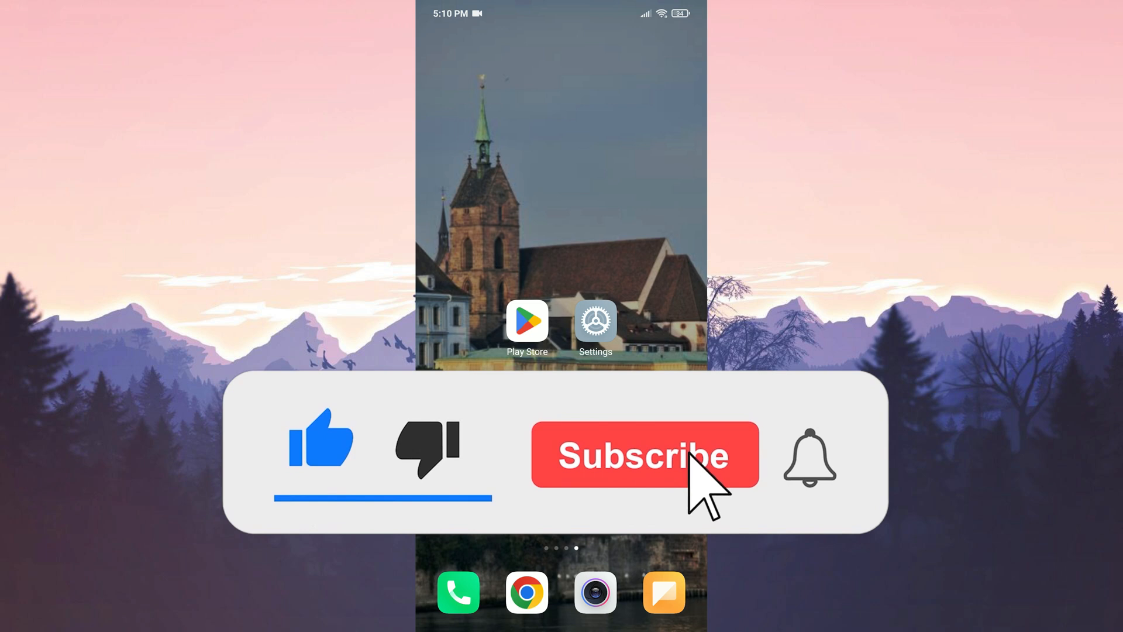
left_click(644, 453)
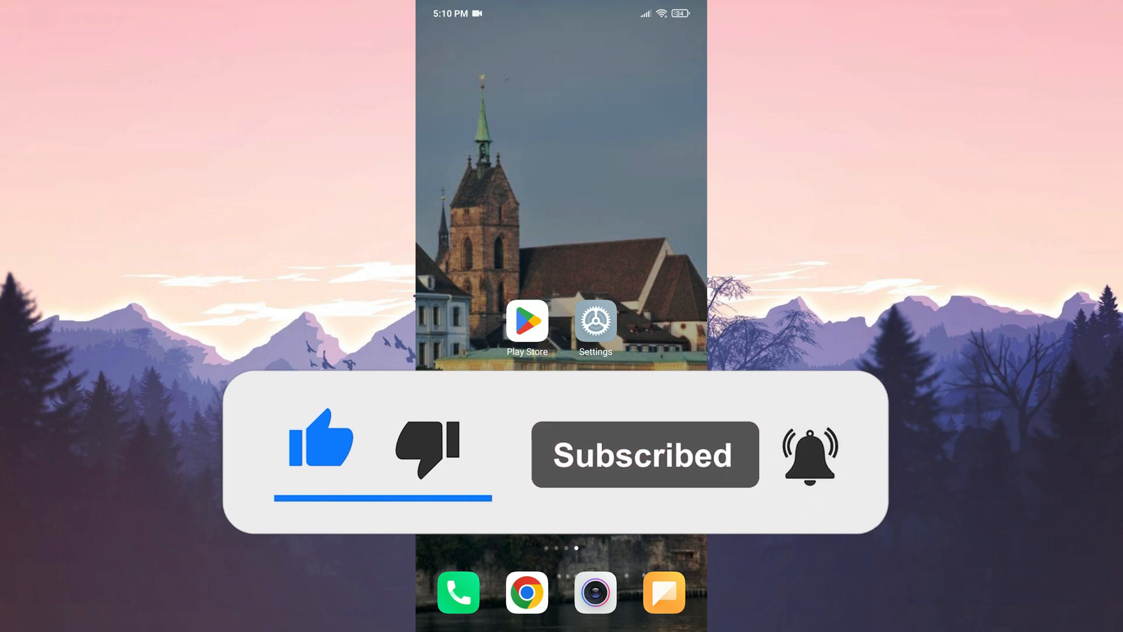